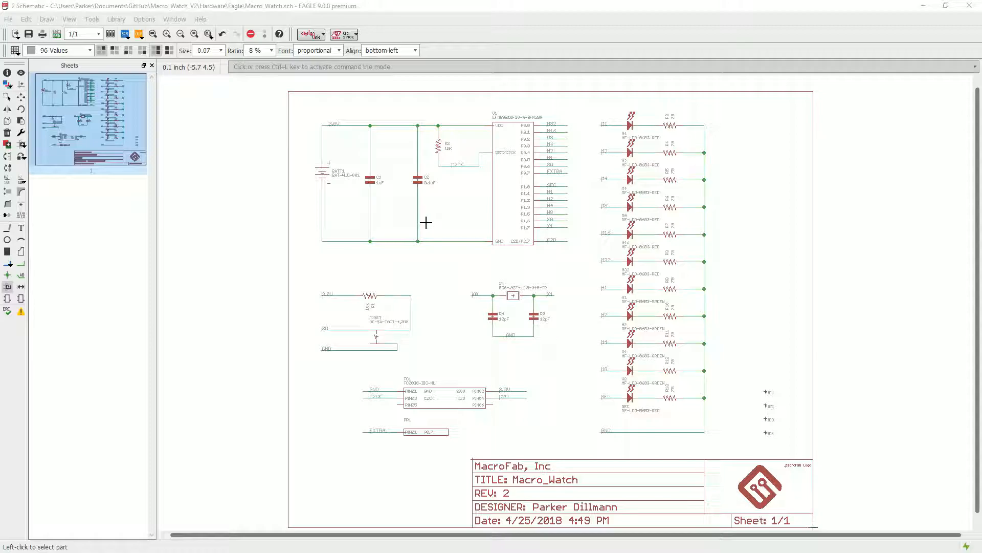
mouse_move(295, 126)
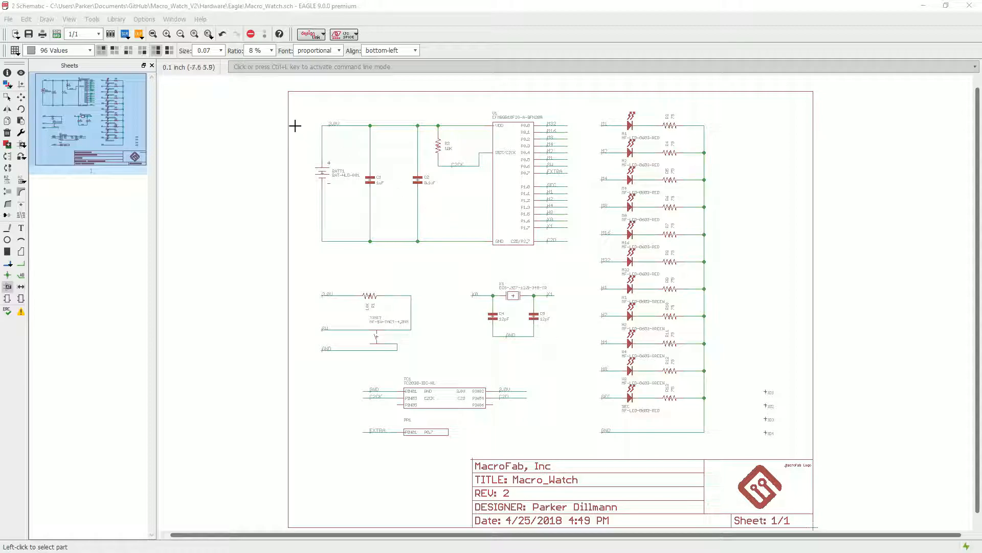
mouse_move(299, 118)
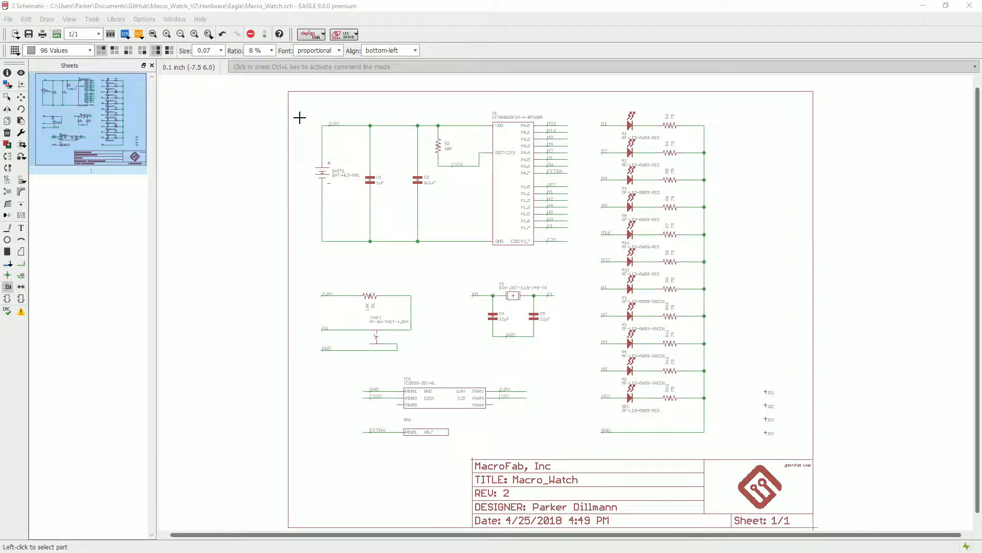
Open capacitor C1's properties, showing MPN MF-CAP-0402-1uF and POPULATE 1.
right_click(444, 246)
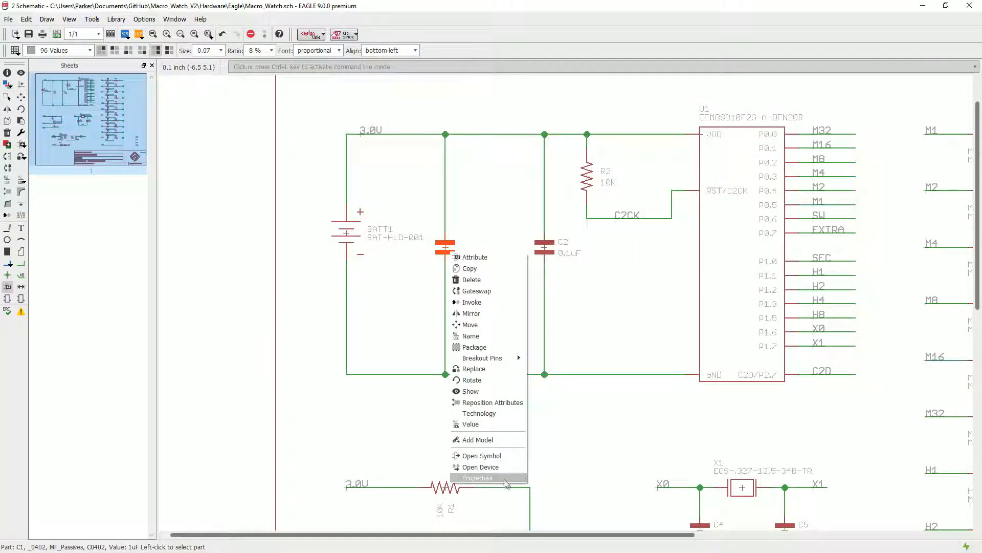
left_click(478, 477)
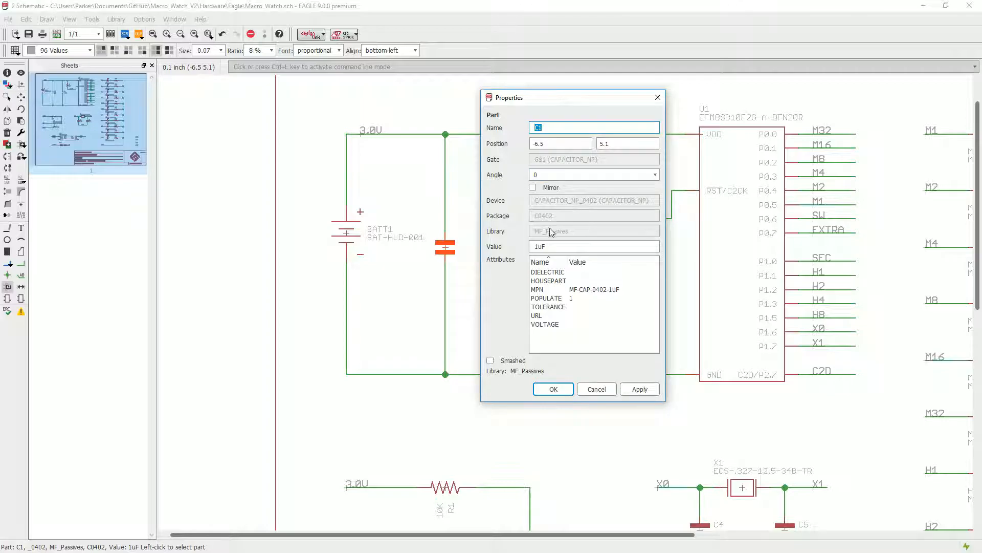
left_click(593, 245)
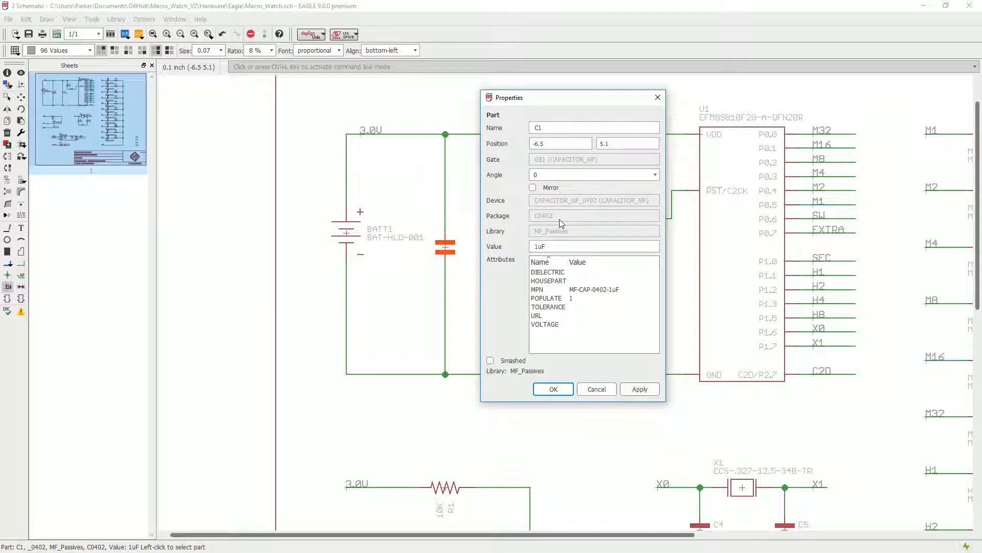
mouse_move(657, 98)
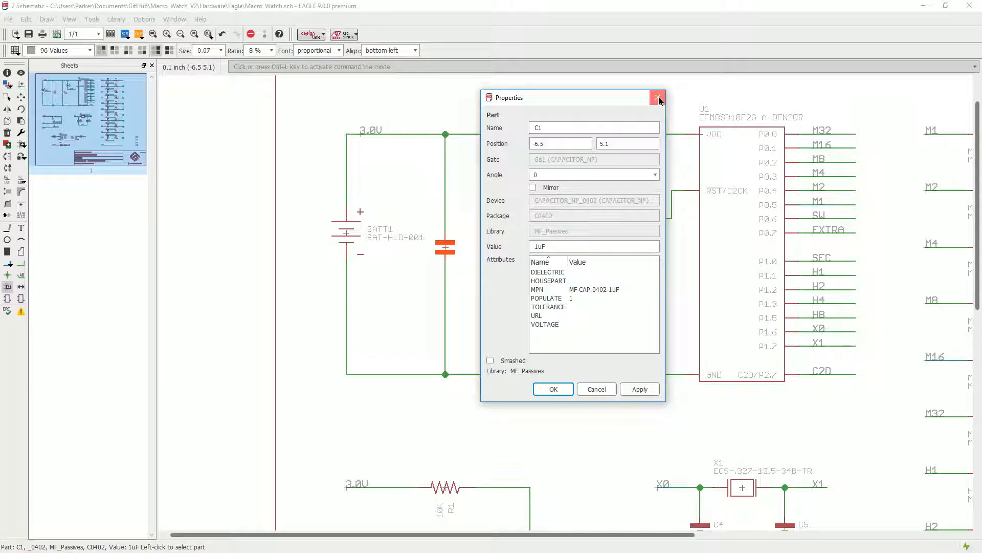
Close C1's properties, then briefly view the board layout and return to the schematic.
left_click(658, 97)
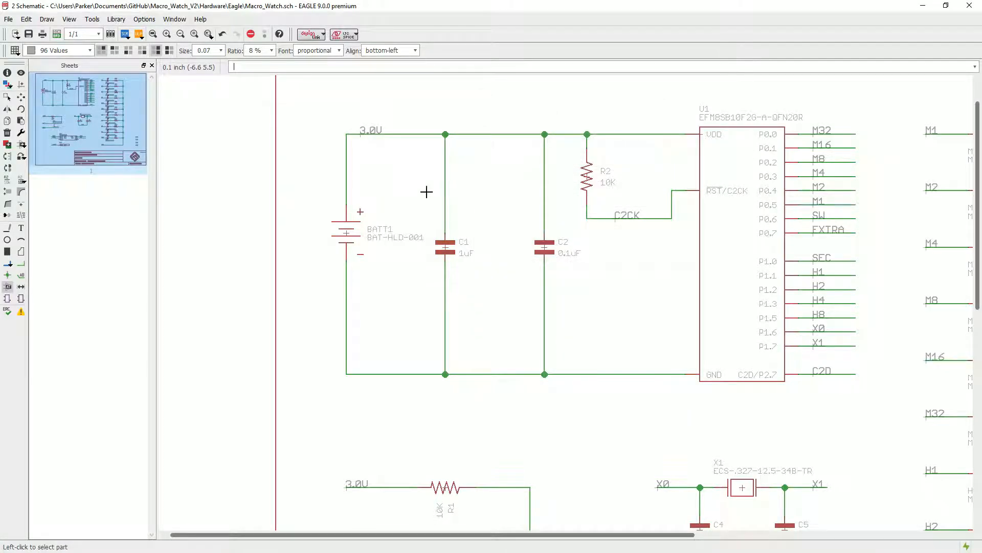
mouse_move(451, 169)
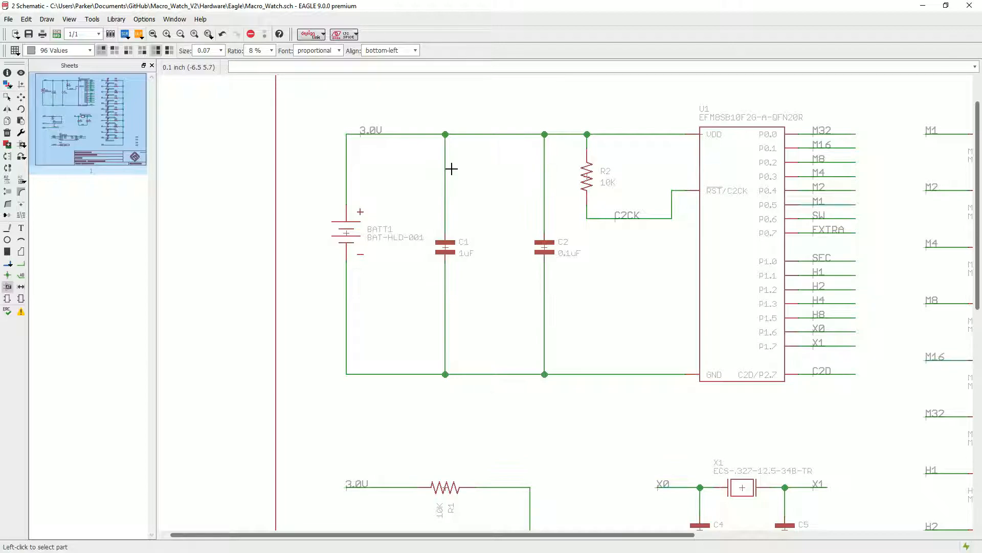
mouse_move(473, 193)
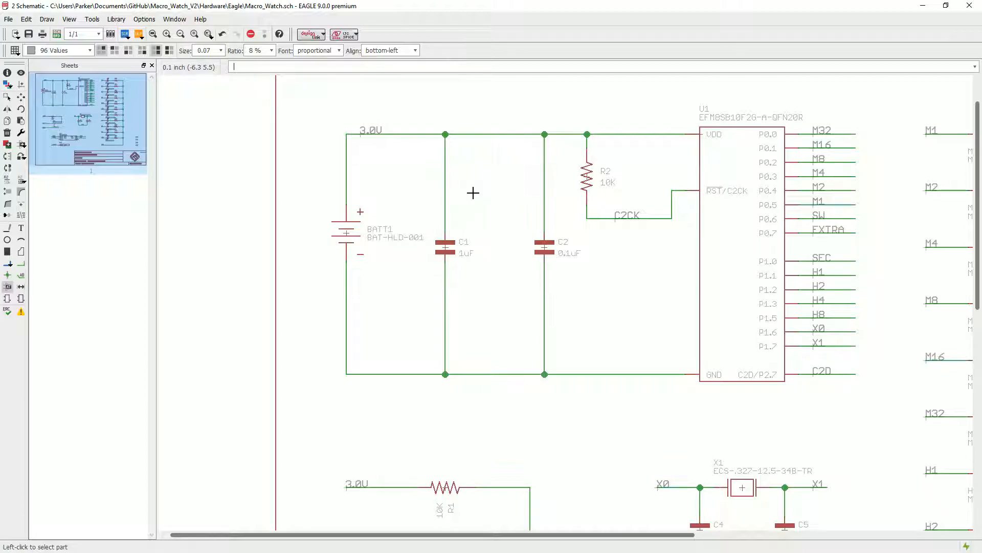
mouse_move(407, 286)
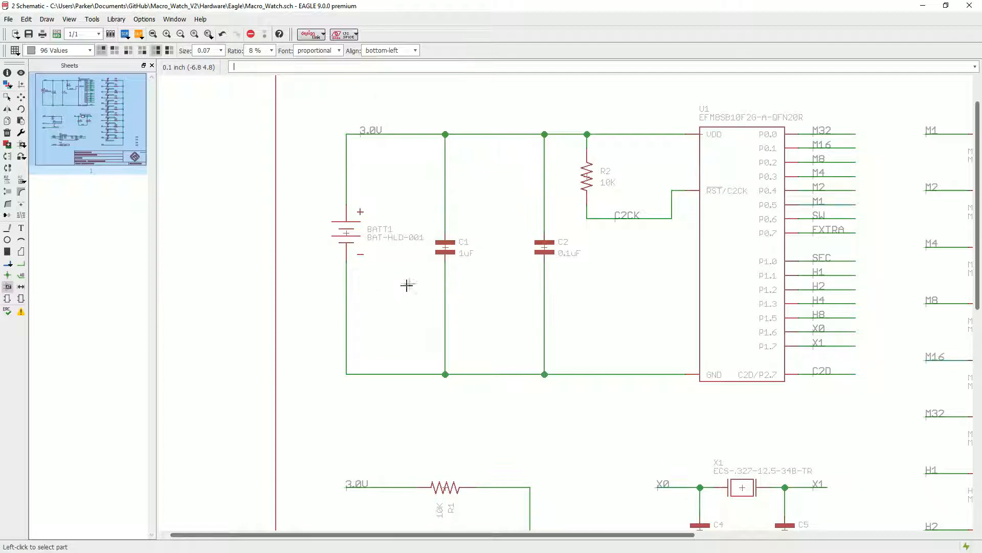
mouse_move(448, 250)
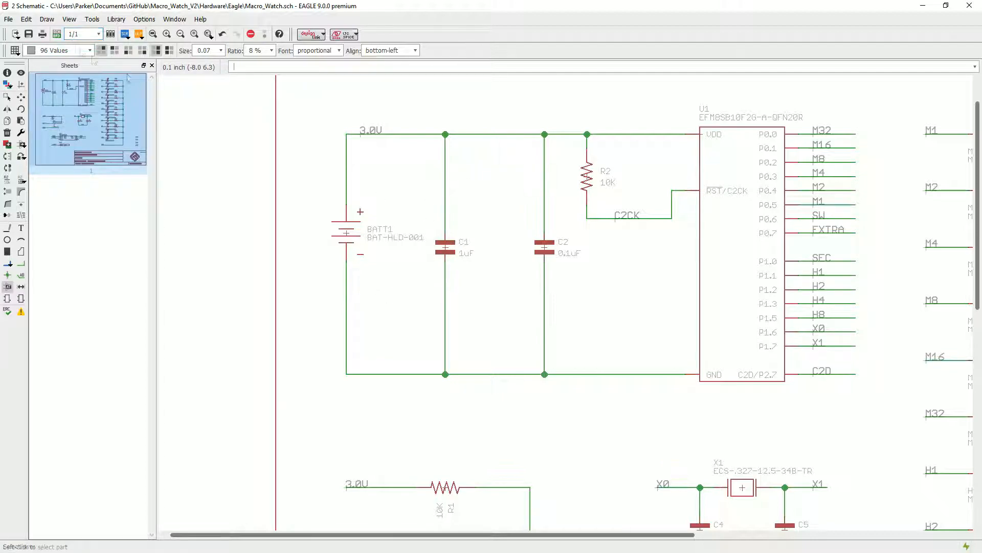
left_click(57, 34)
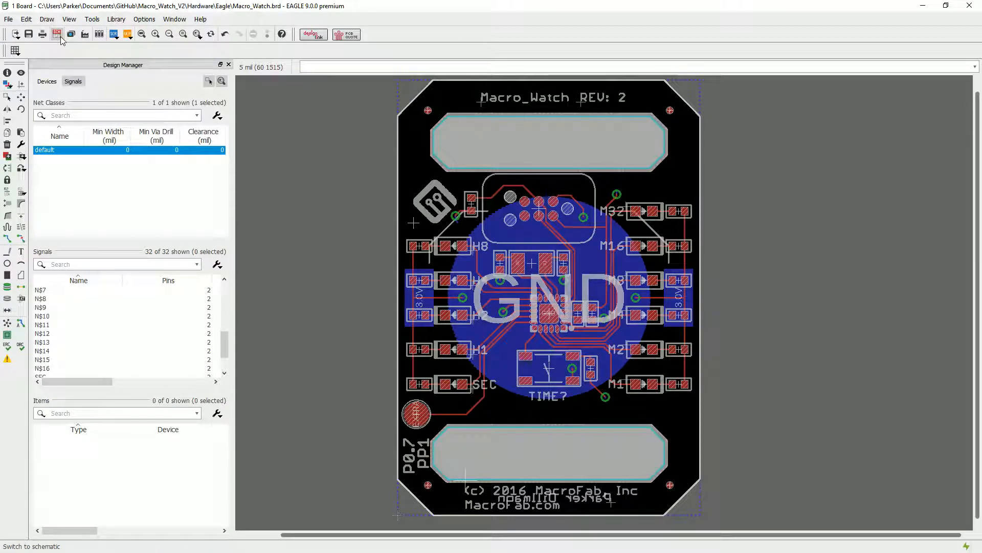
left_click(56, 33)
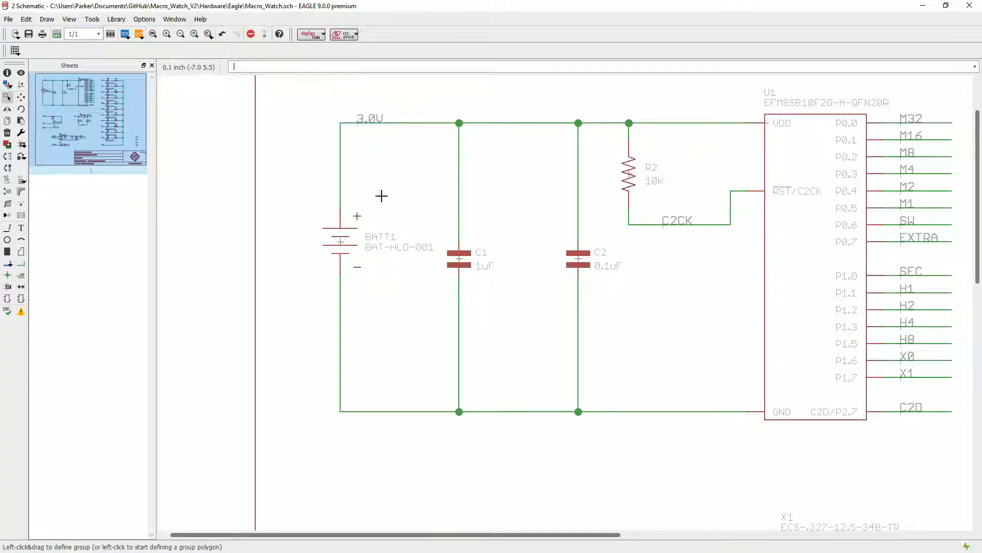
Open C1's attribute list, add a new attribute named MPN, and dismiss the change prompt.
right_click(458, 257)
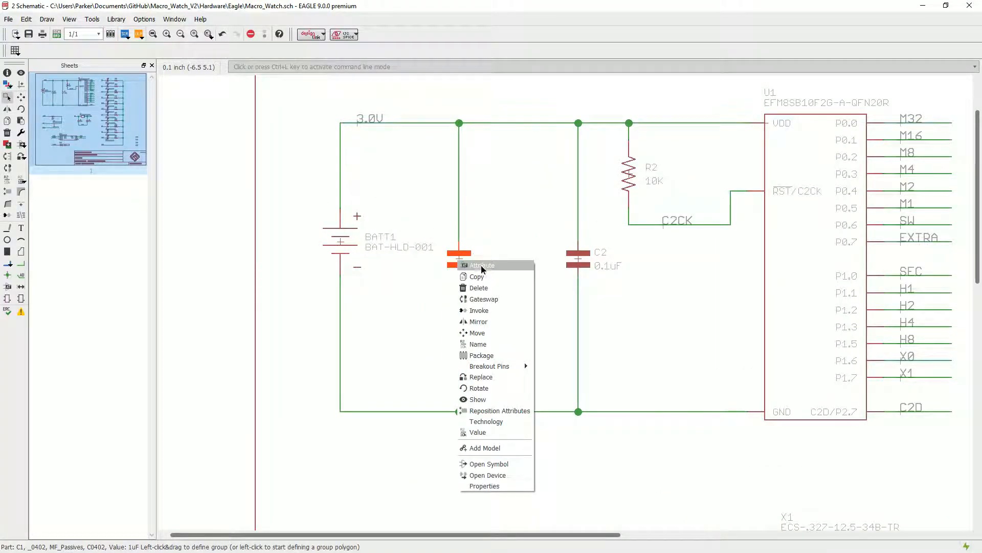
left_click(481, 264)
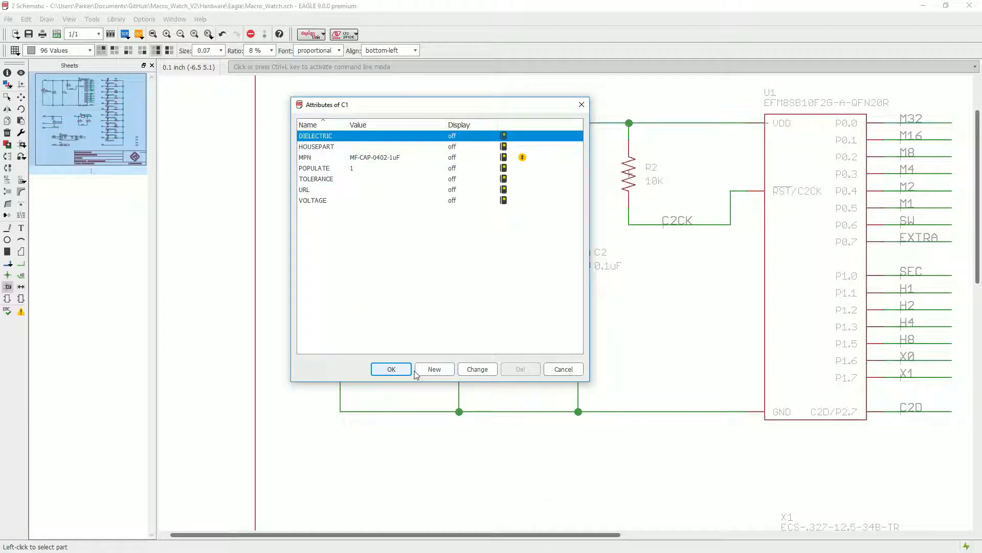
left_click(433, 369)
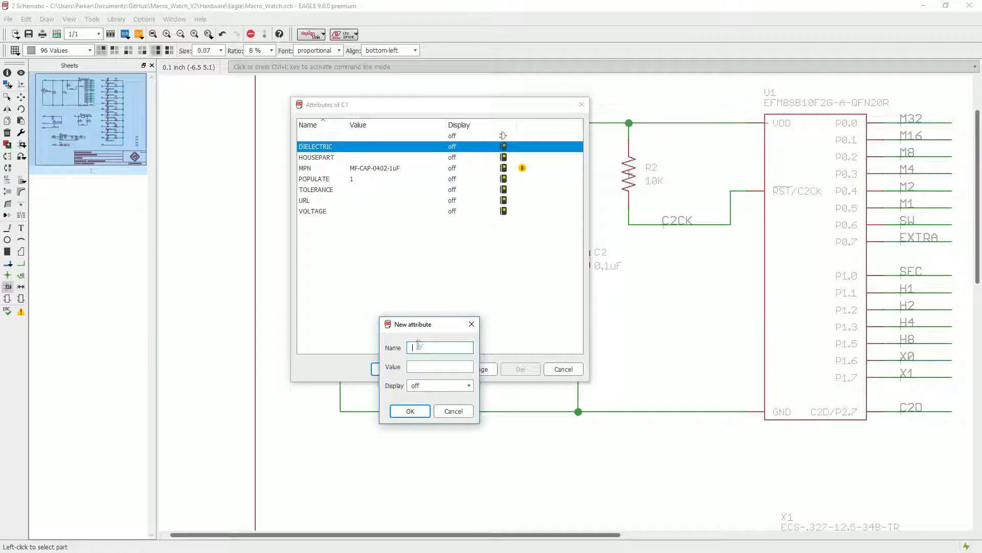
type("MPN")
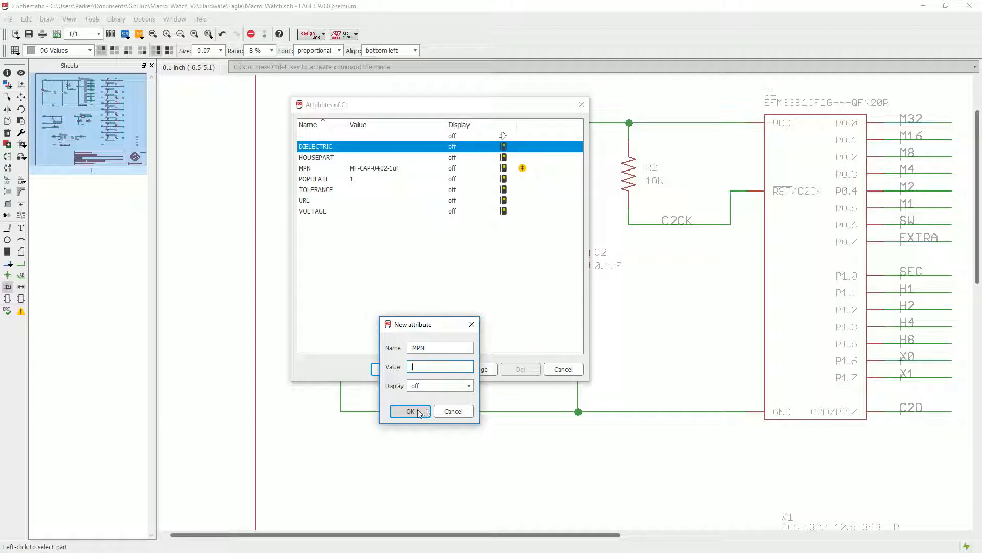
left_click(410, 411)
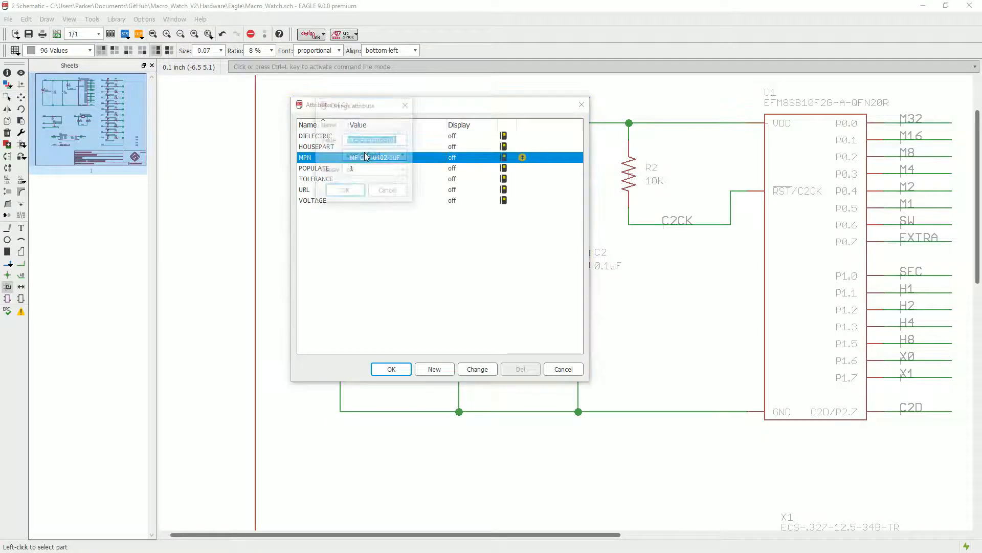
left_click(477, 369)
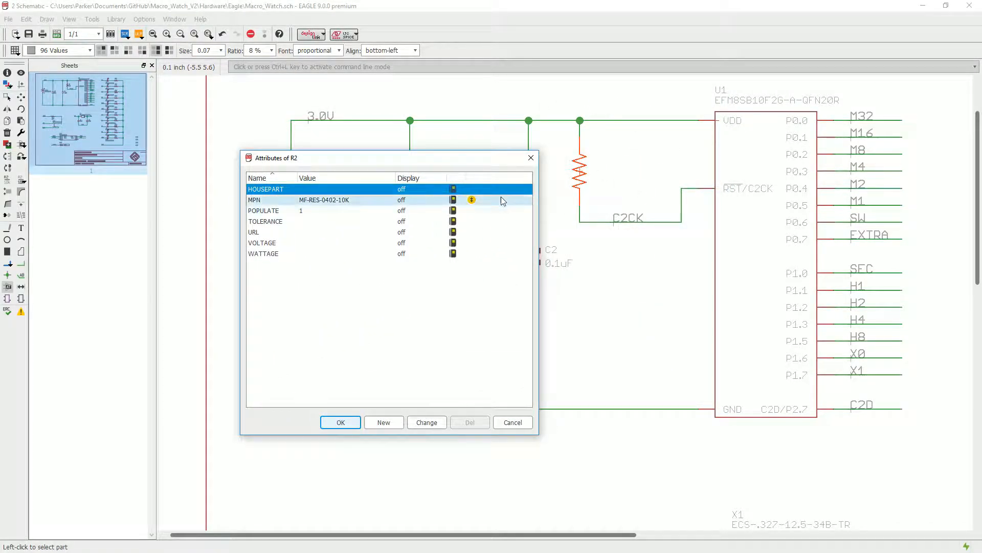
Review R2's MPN attribute, then close the change prompt and U1's attribute list.
left_click(340, 421)
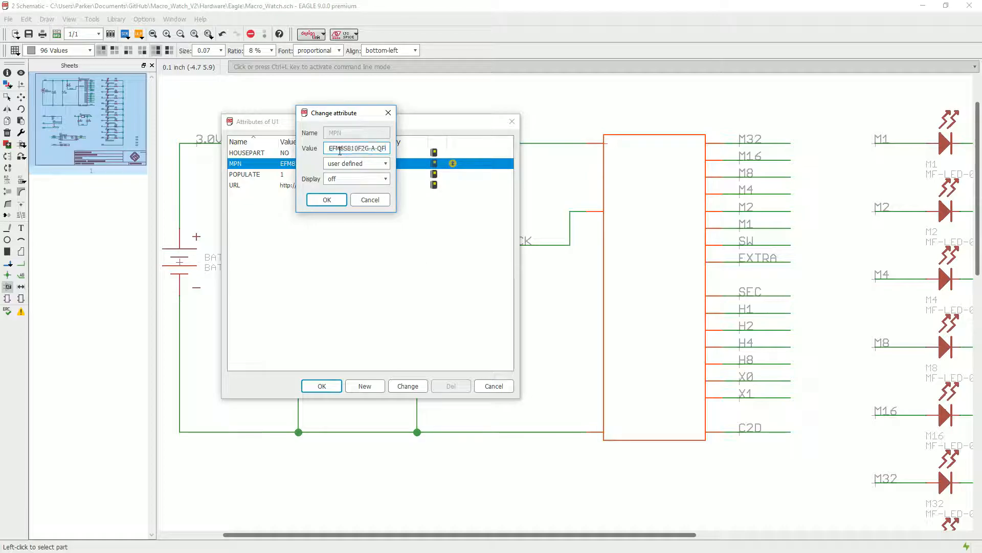
left_click(326, 199)
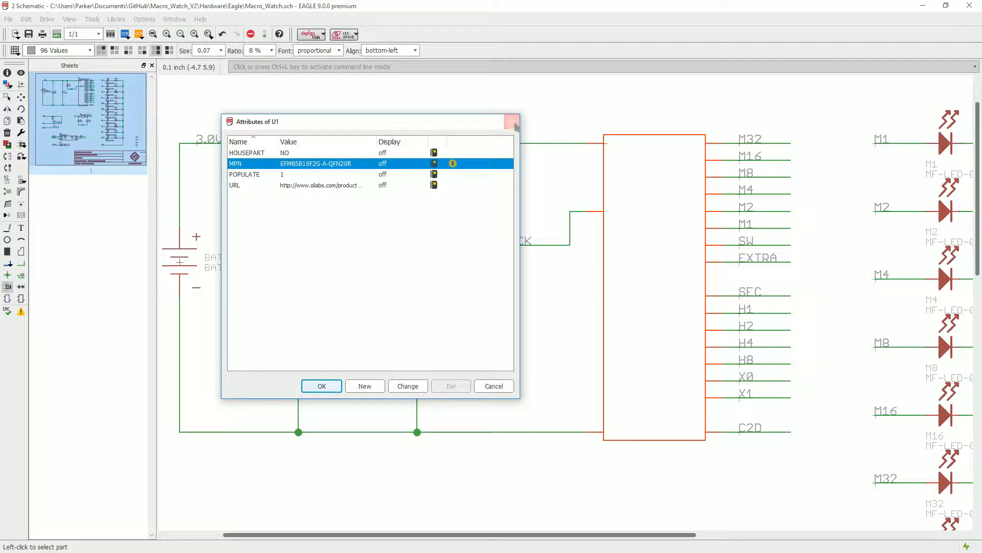
left_click(321, 386)
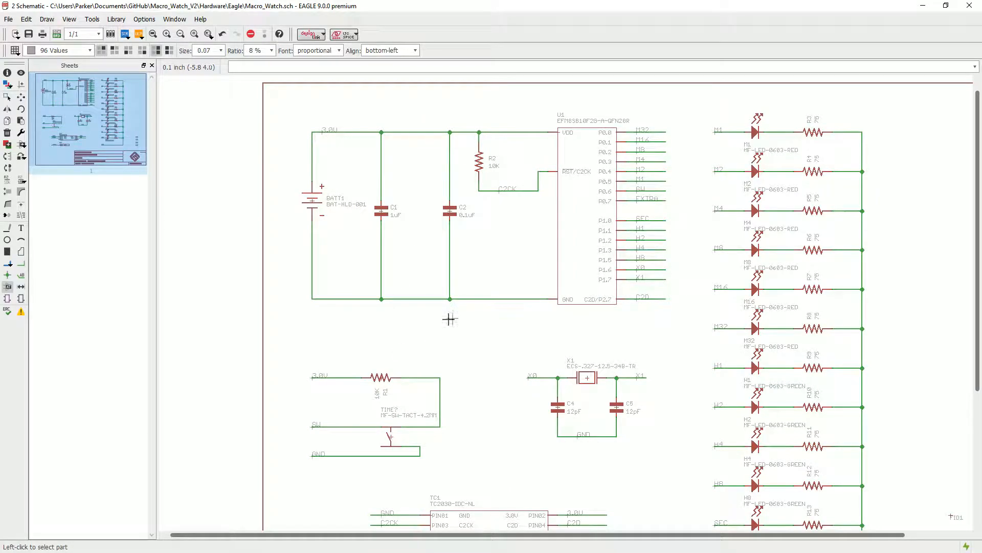
mouse_move(492, 409)
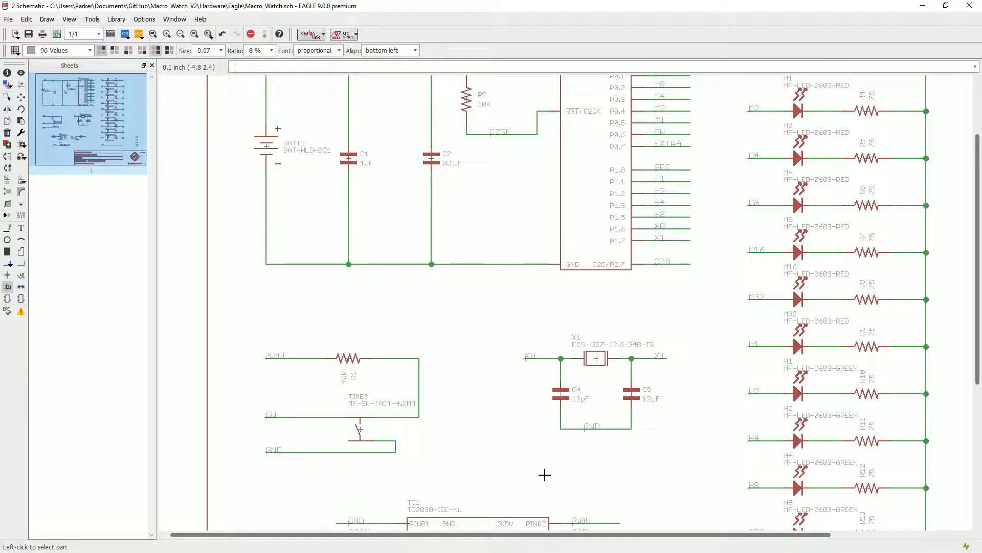
mouse_move(550, 455)
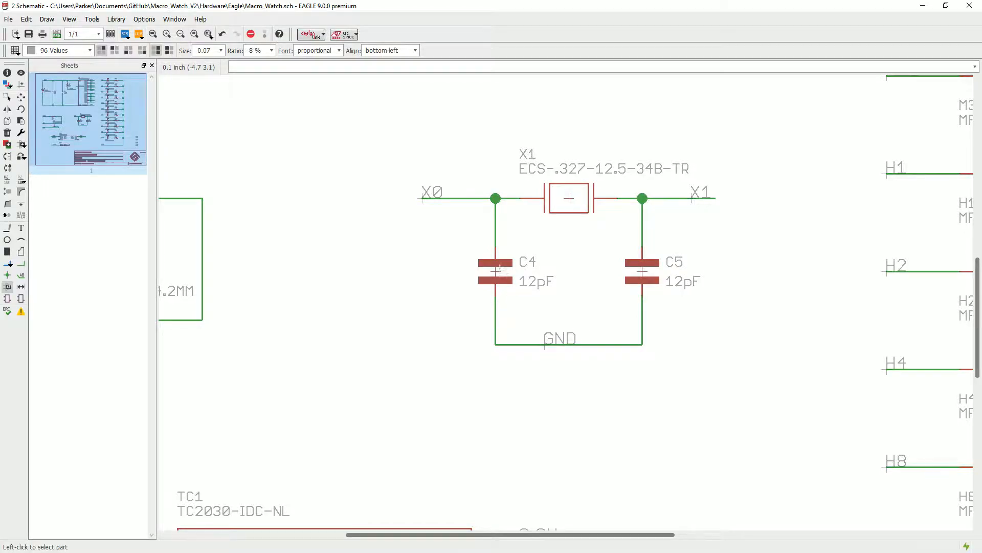
right_click(495, 266)
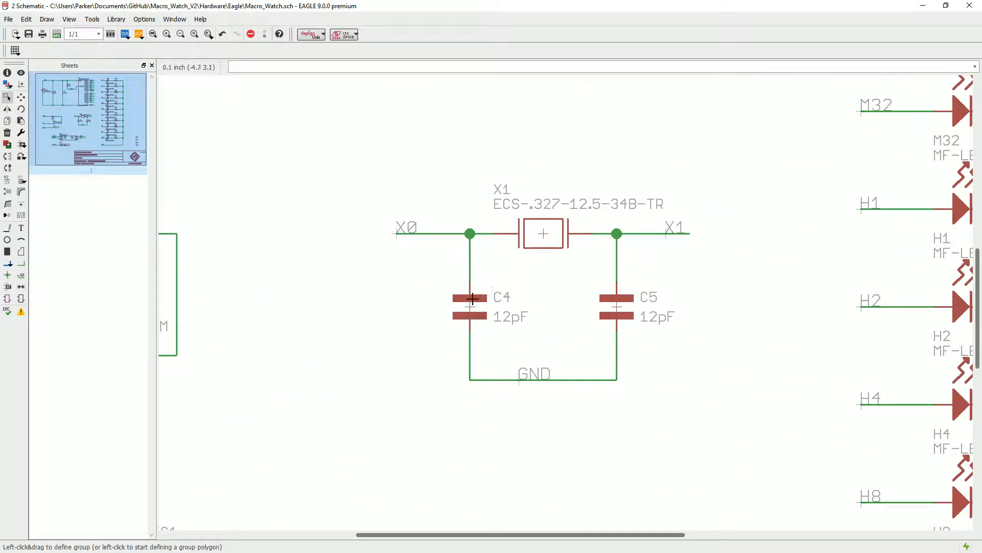
left_click(470, 300)
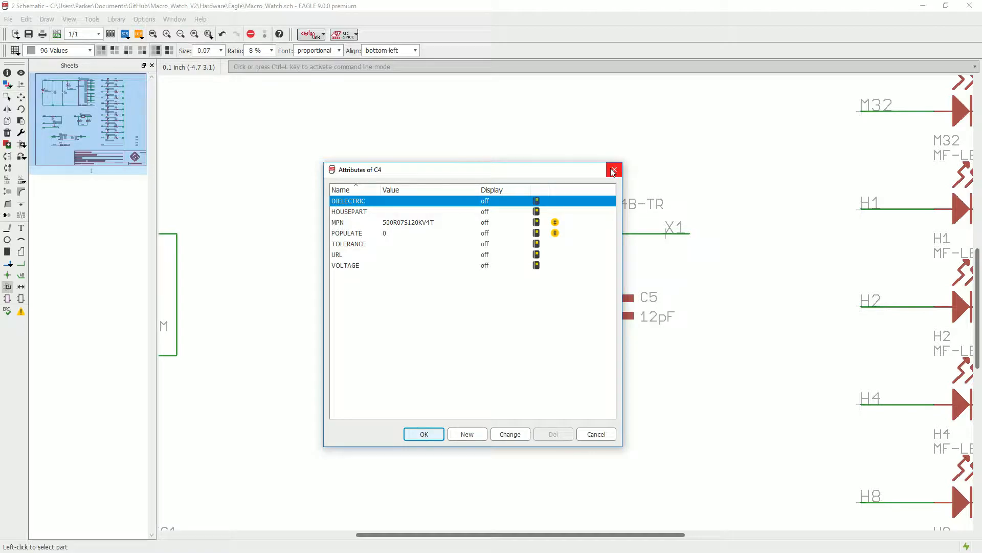
left_click(613, 170)
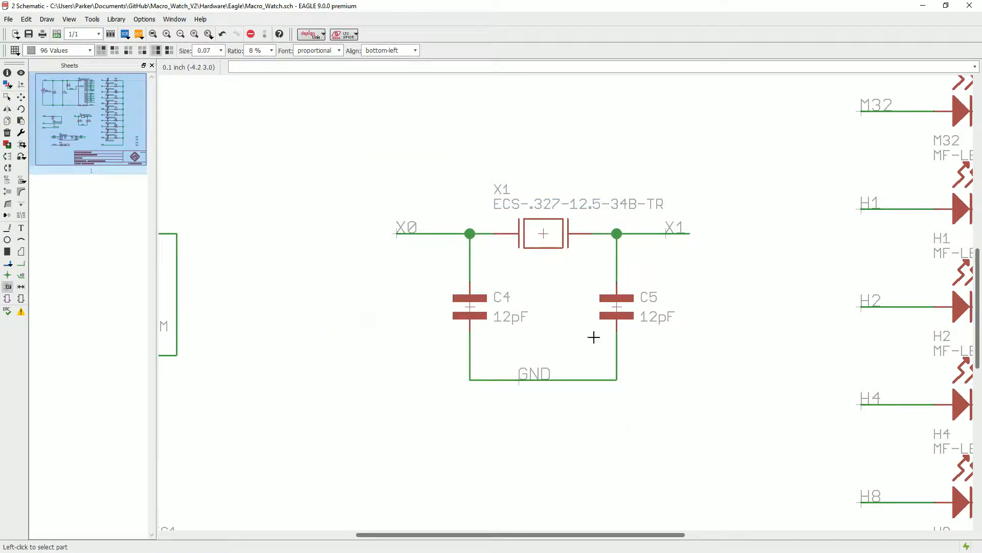
Scroll the schematic down to the LED column containing M1.
scroll("down", 3)
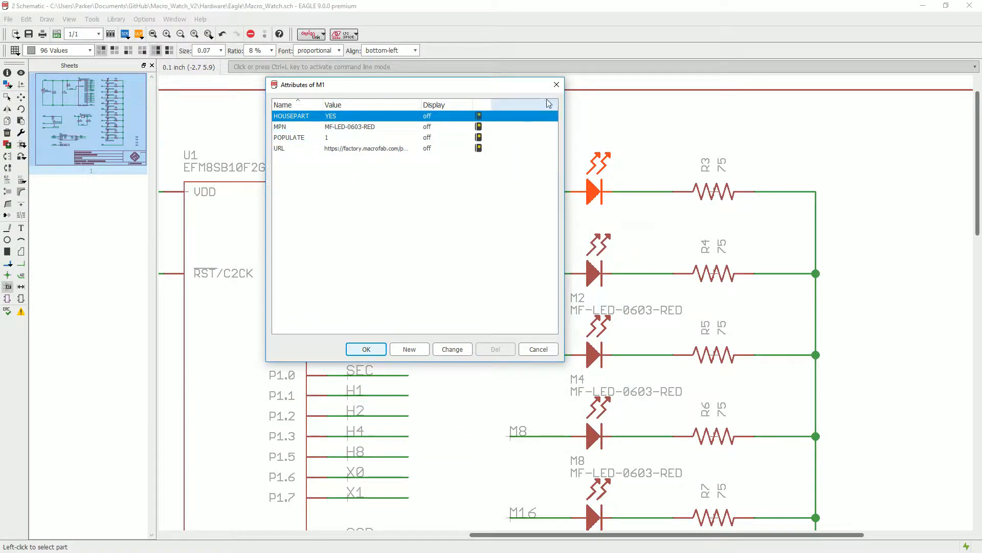
Close M1's attribute list to return to the Macro_Watch sheet.
left_click(366, 349)
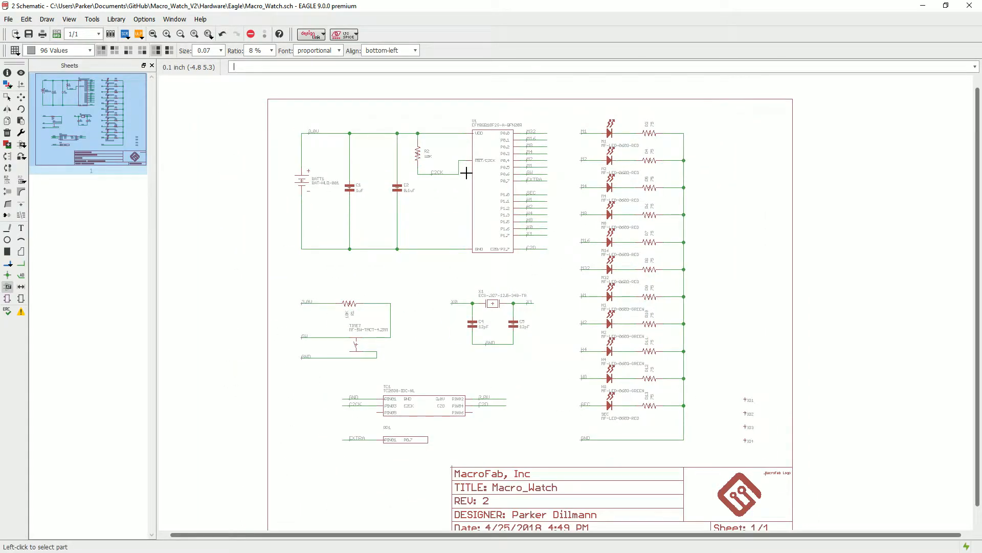
mouse_move(336, 206)
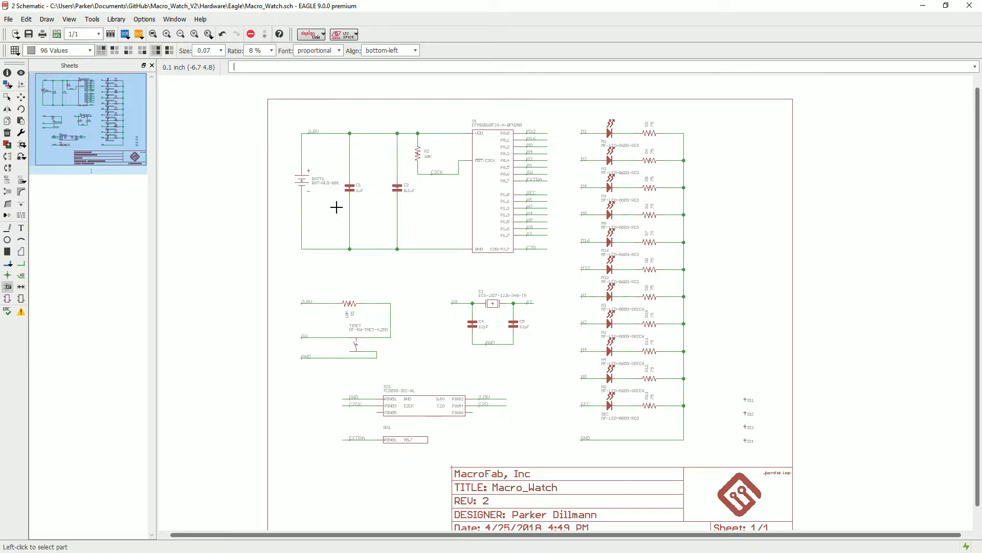
mouse_move(604, 325)
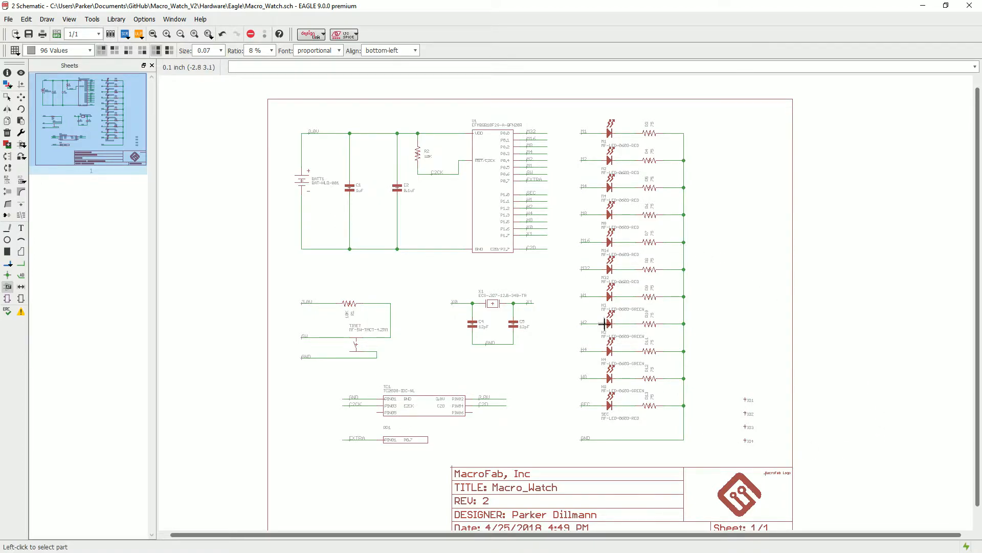